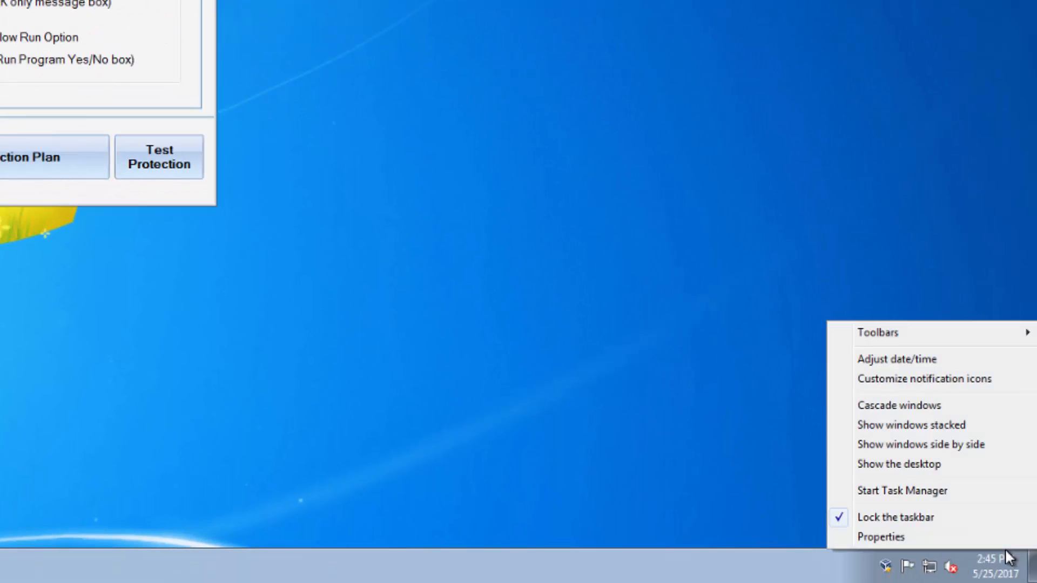
{"action": "mouse_move", "coordinate": [919, 384]}
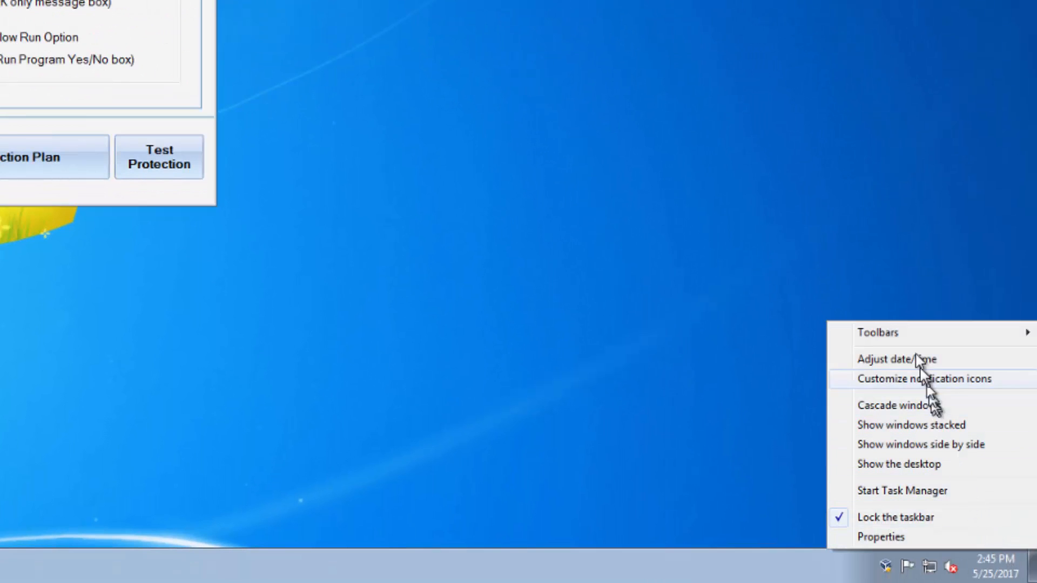
{"action": "mouse_move", "coordinate": [916, 363]}
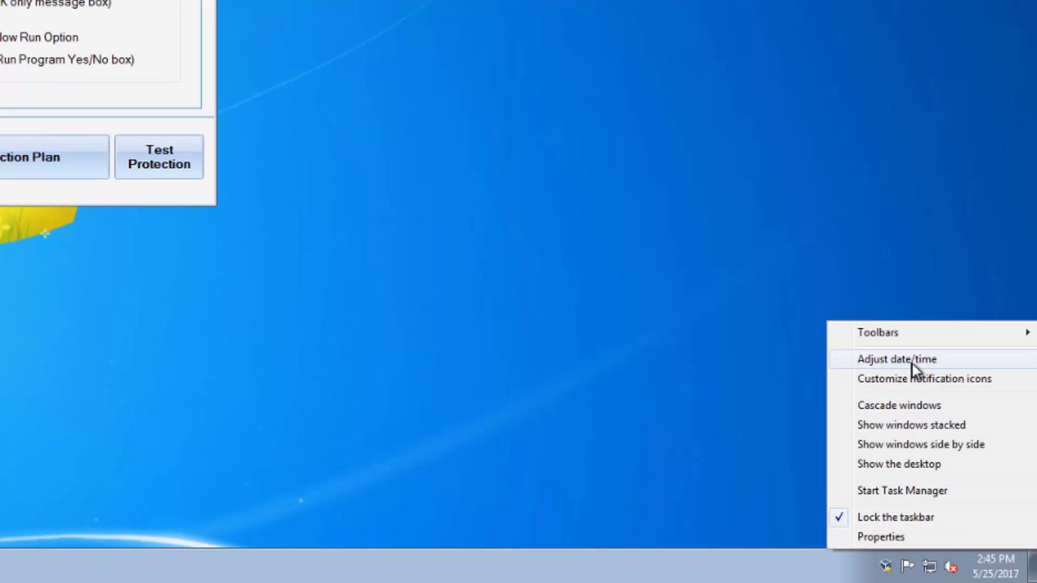
{"action": "mouse_move", "coordinate": [911, 358]}
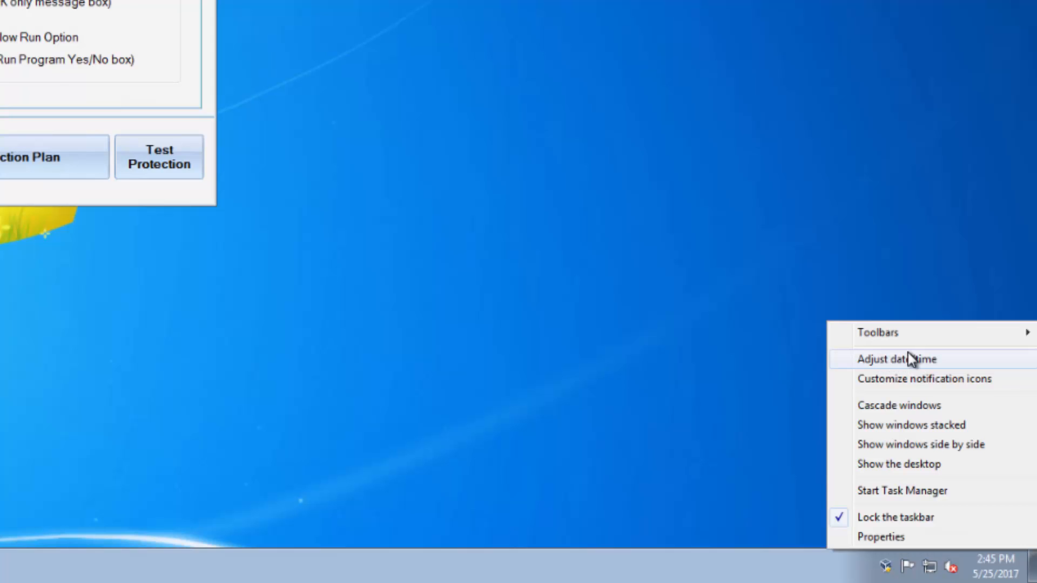
Step: Attempt Adjust date/time from the taskbar clock and acknowledge CryptoPrevent's blocked timedate.cpl message
{"action": "left_click", "coordinate": [896, 358]}
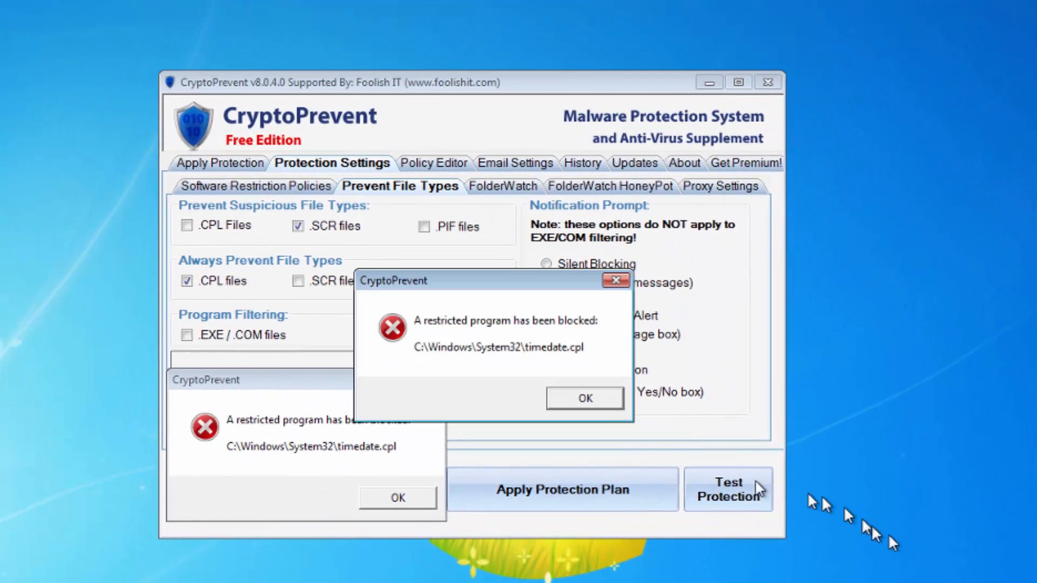
{"action": "left_click", "coordinate": [584, 397]}
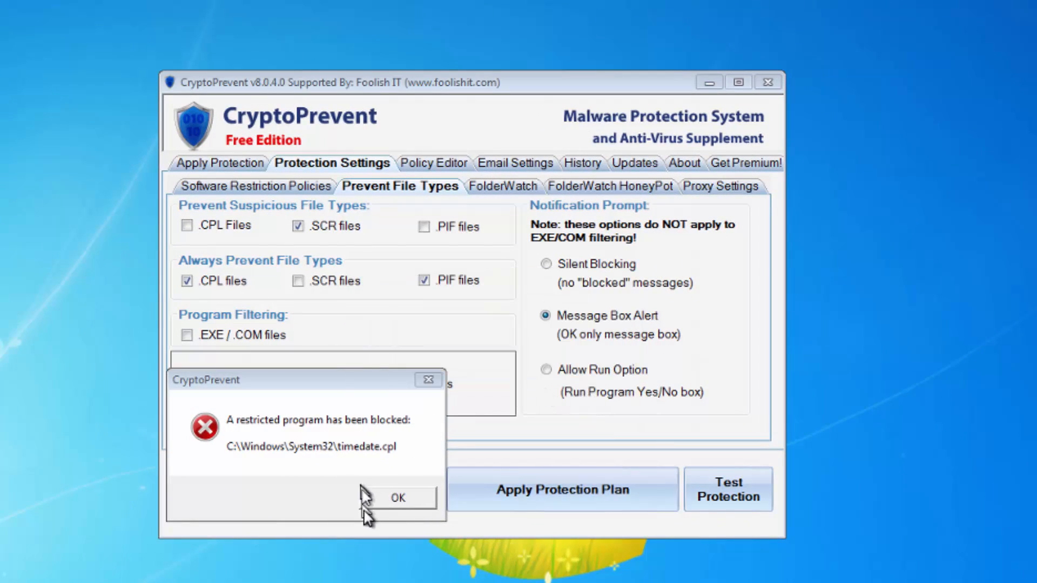
Step: Dismiss the remaining block alert and set .CPL files to be prevented only when suspicious
{"action": "left_click", "coordinate": [397, 497]}
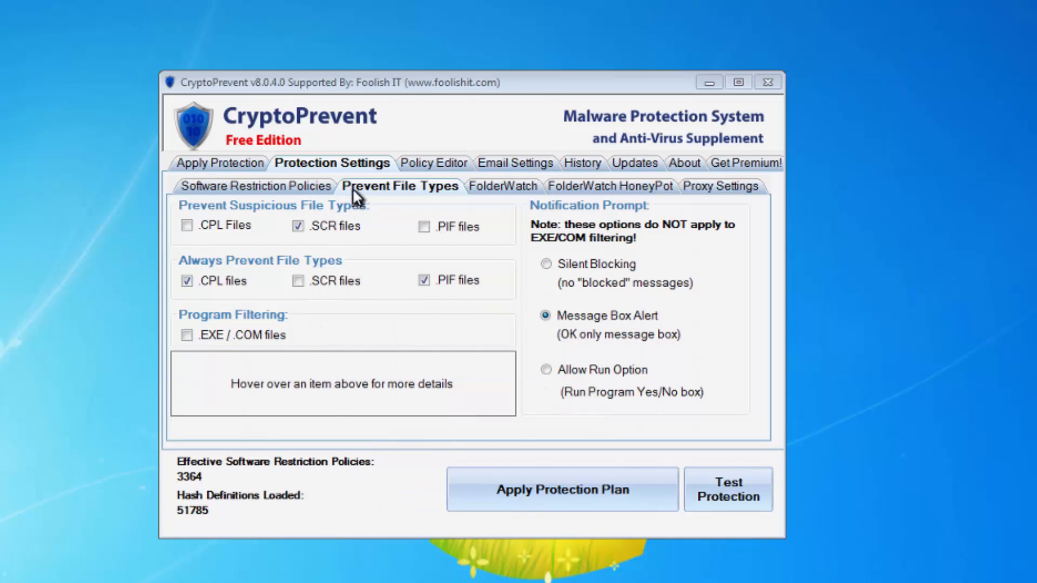
{"action": "mouse_move", "coordinate": [363, 170]}
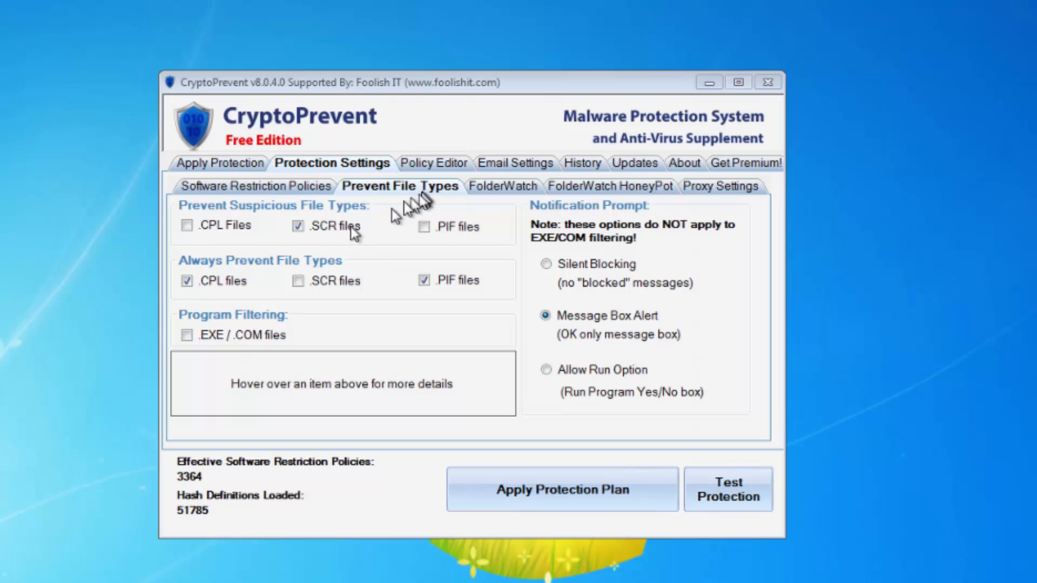
{"action": "mouse_move", "coordinate": [218, 281]}
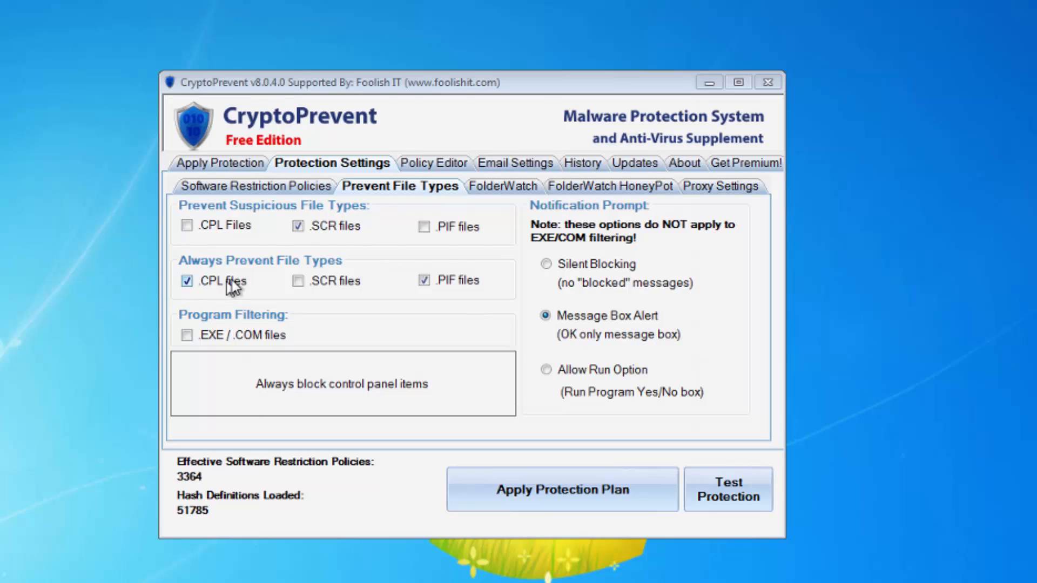
{"action": "mouse_move", "coordinate": [234, 281]}
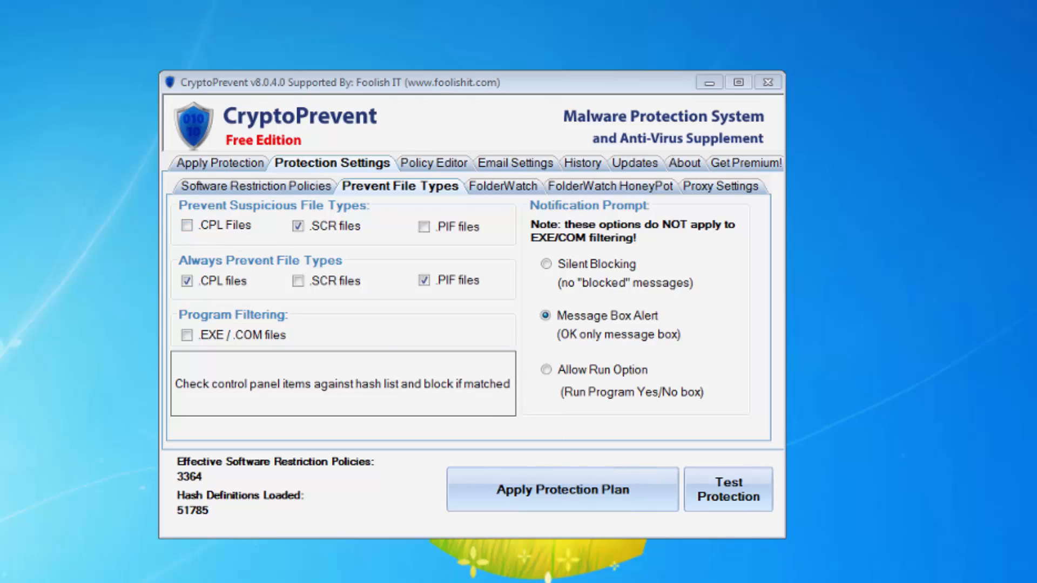
{"action": "left_click", "coordinate": [187, 225]}
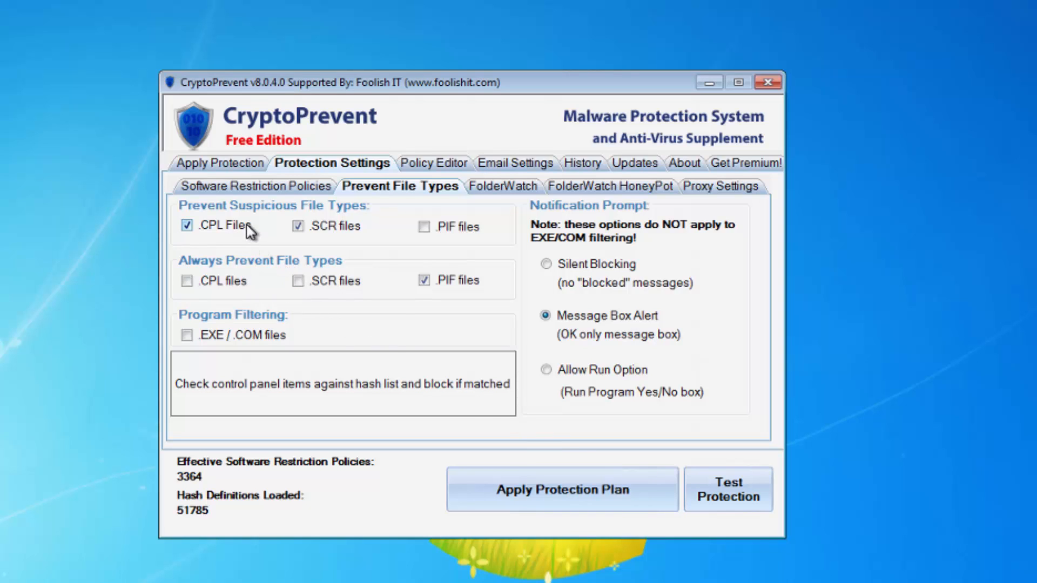
{"action": "mouse_move", "coordinate": [344, 228]}
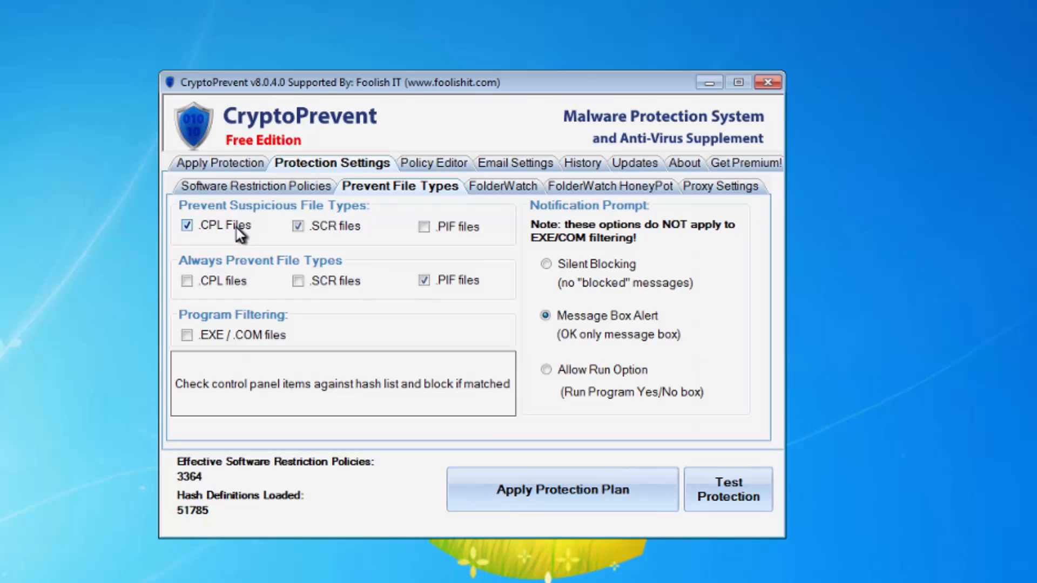
{"action": "mouse_move", "coordinate": [217, 258]}
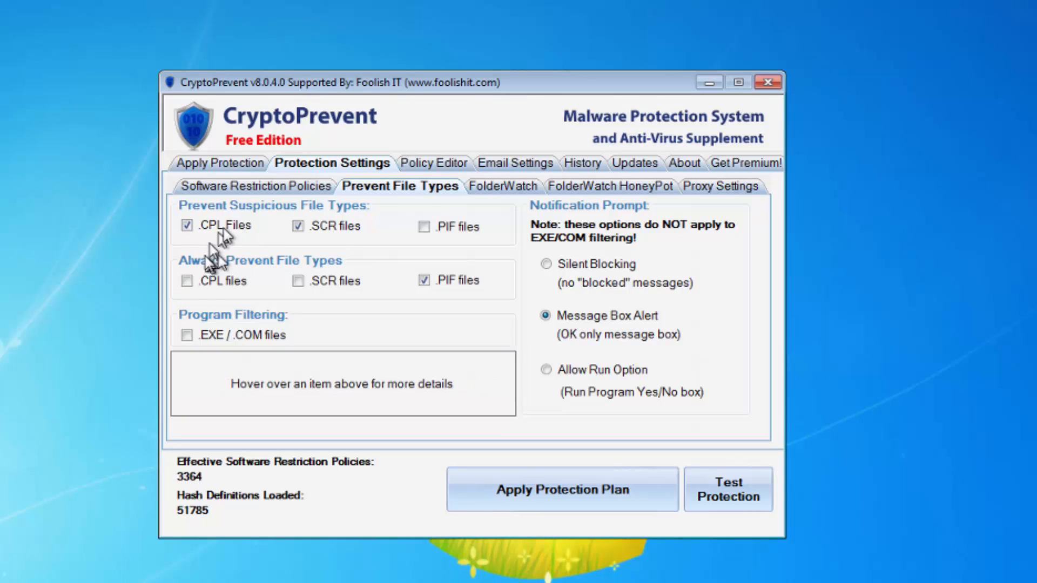
{"action": "mouse_move", "coordinate": [218, 243]}
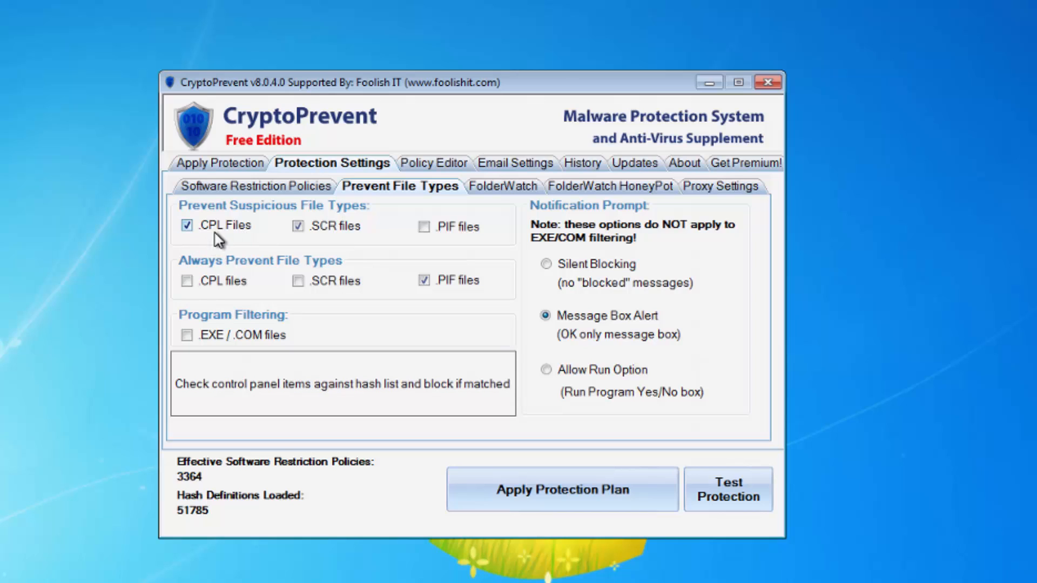
{"action": "mouse_move", "coordinate": [222, 248]}
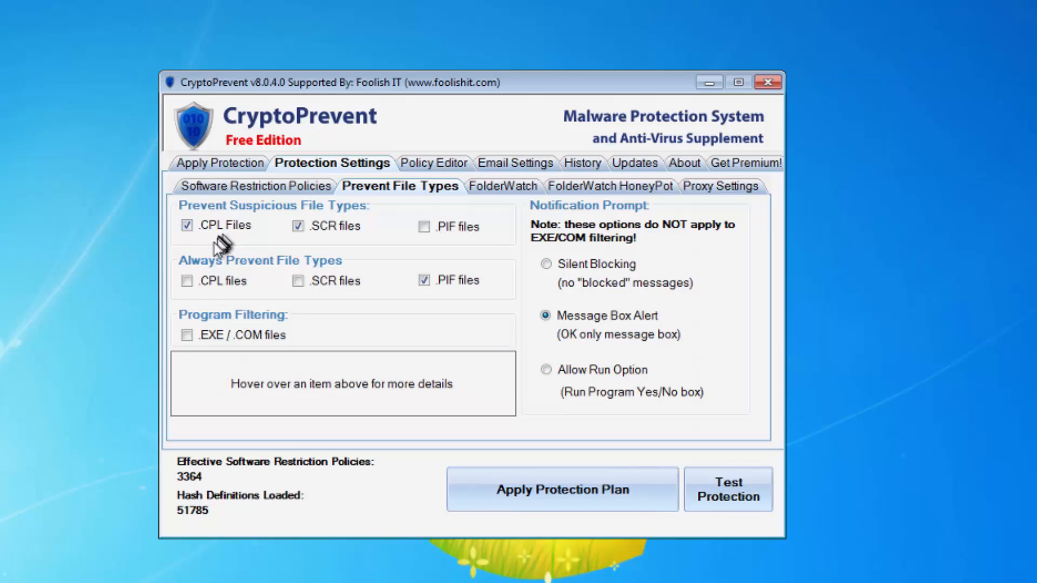
{"action": "mouse_move", "coordinate": [220, 249]}
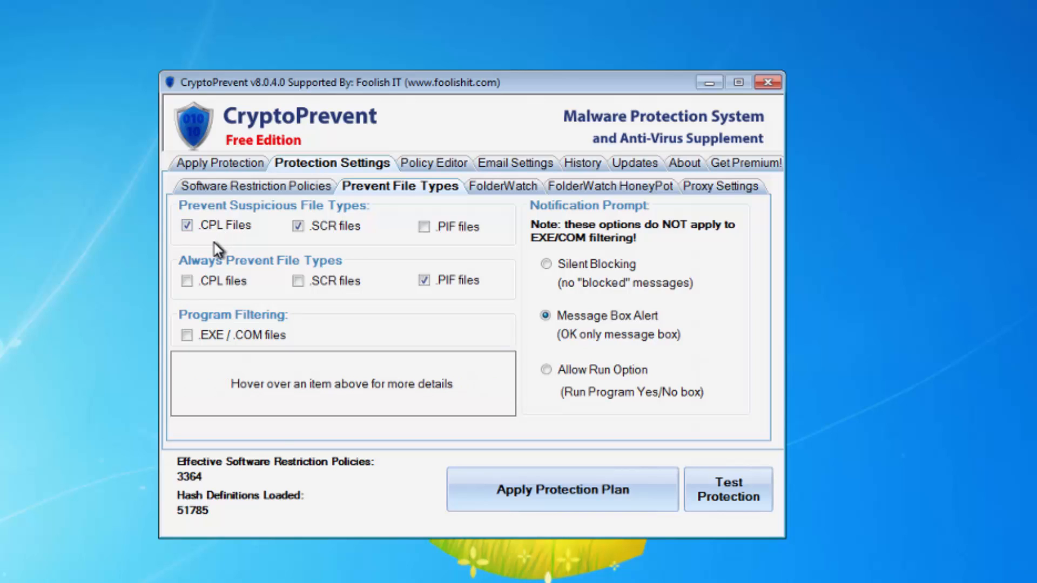
{"action": "mouse_move", "coordinate": [227, 298]}
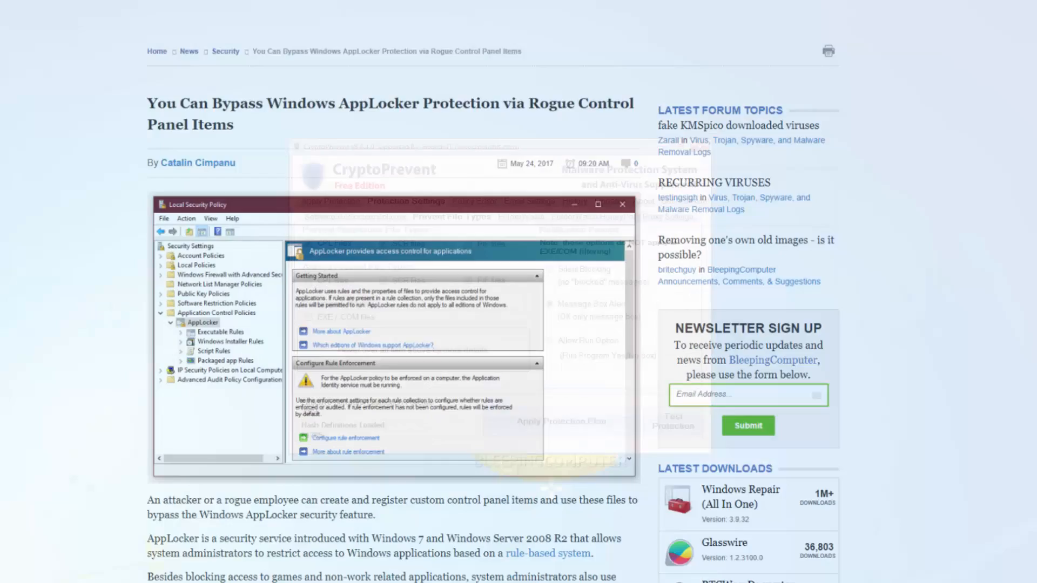
{"action": "scroll", "scroll_direction": "up", "scroll_amount": 3}
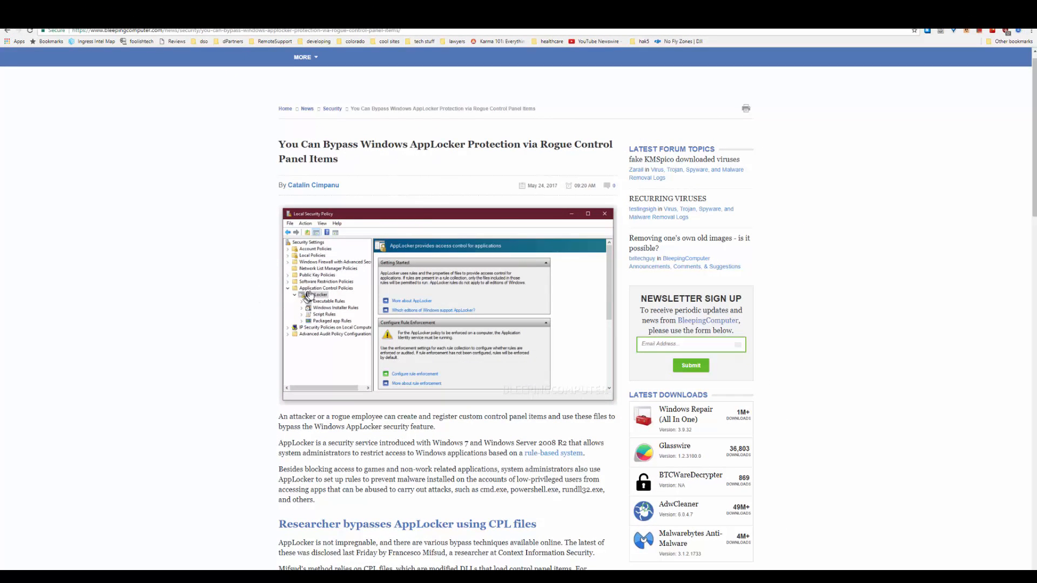
{"action": "mouse_move", "coordinate": [314, 298]}
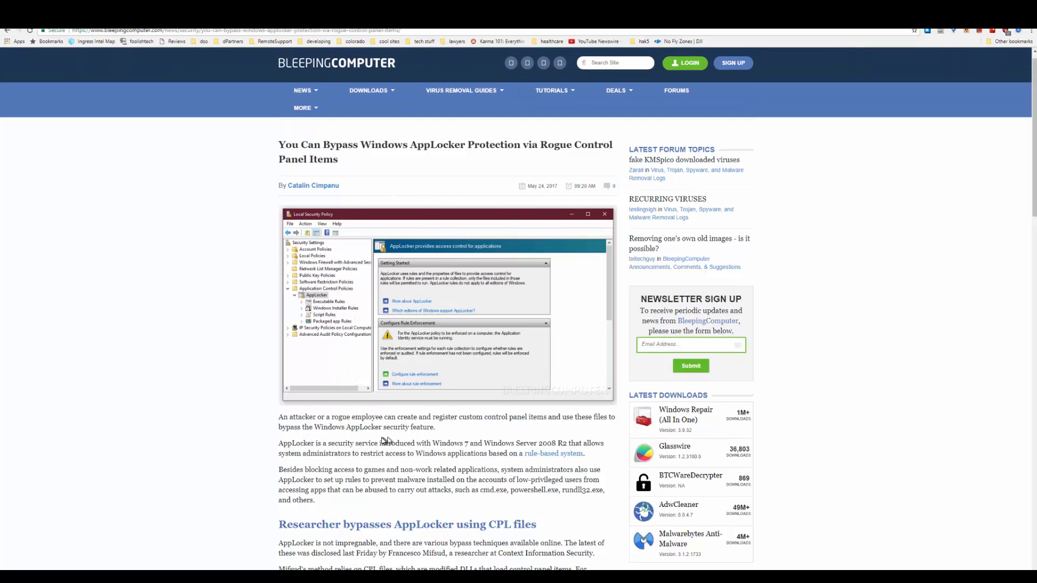
{"action": "mouse_move", "coordinate": [346, 466]}
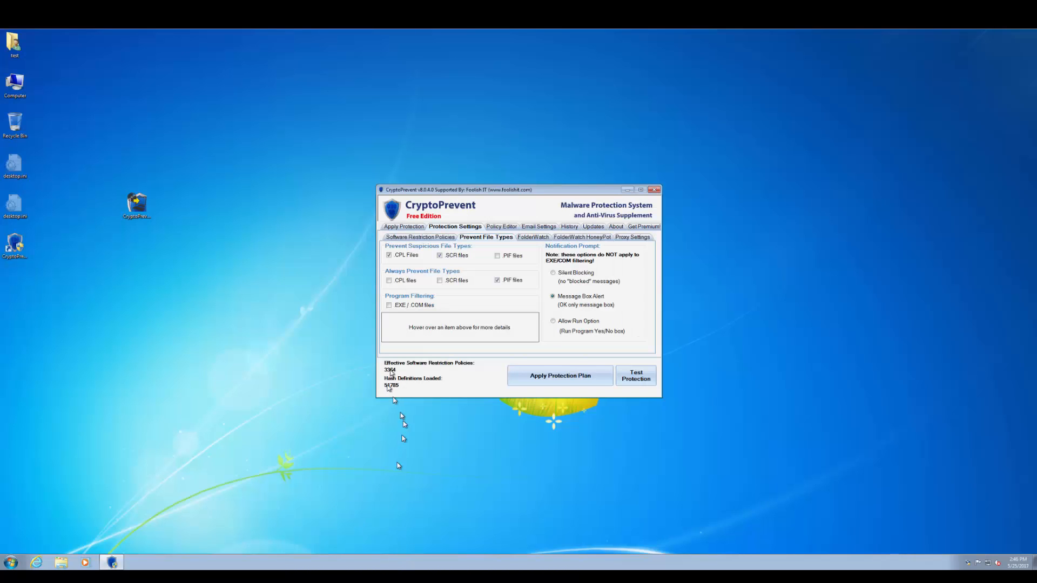
Step: Tick .CPL files under Always Prevent File Types so they are always blocked
{"action": "left_click", "coordinate": [389, 279]}
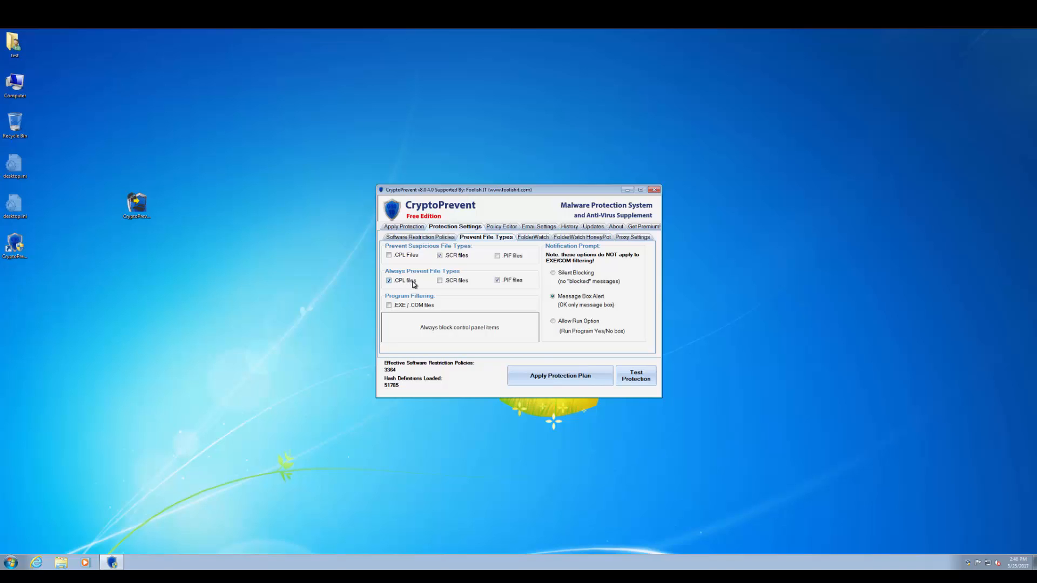
{"action": "mouse_move", "coordinate": [403, 237]}
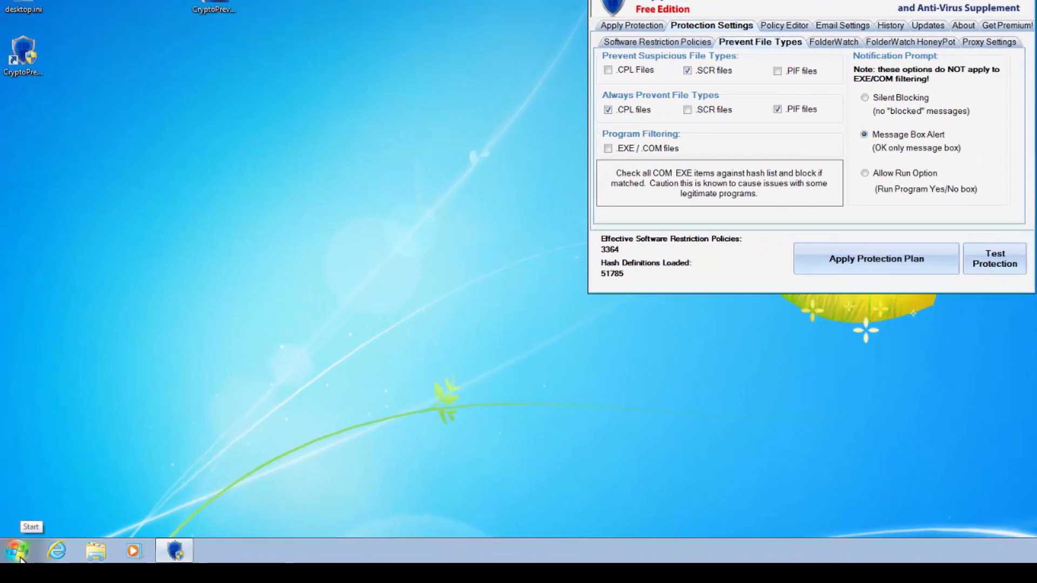
Step: From Start, show the Control Panel item list, confirm Date and Time opens unblocked, then cancel it
{"action": "left_click", "coordinate": [13, 549]}
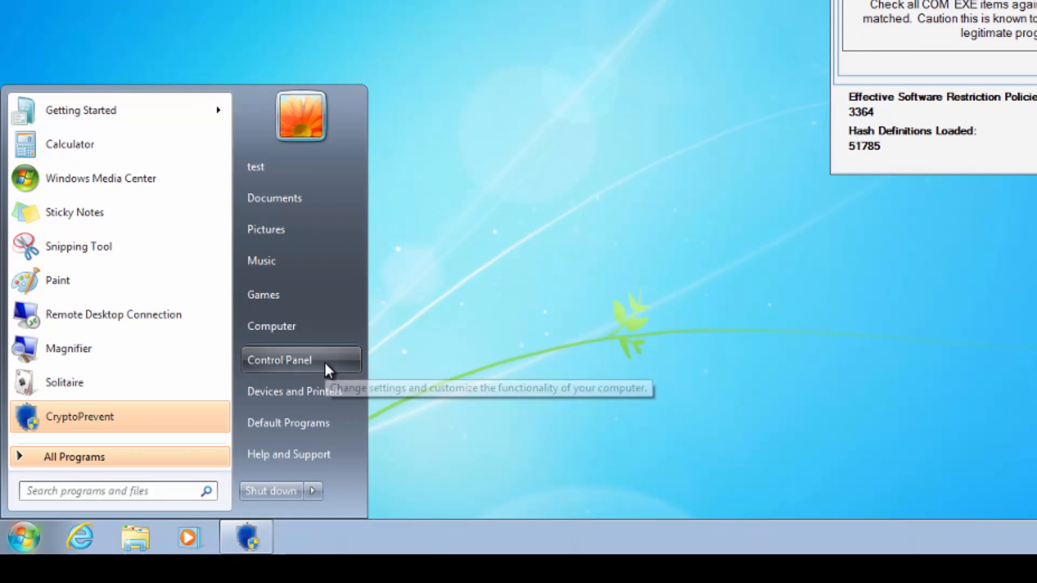
{"action": "left_click", "coordinate": [278, 359]}
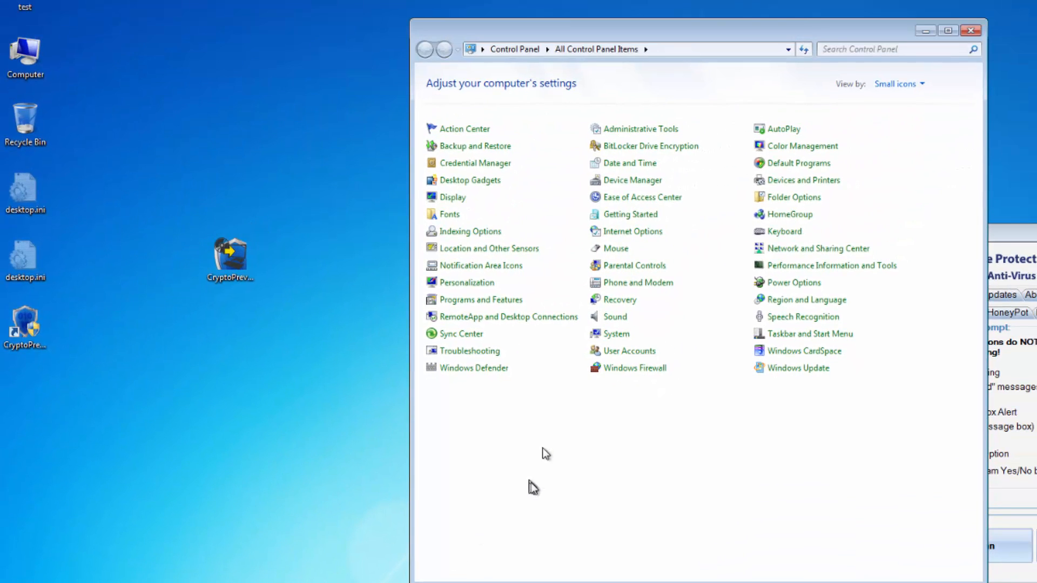
{"action": "mouse_move", "coordinate": [628, 163]}
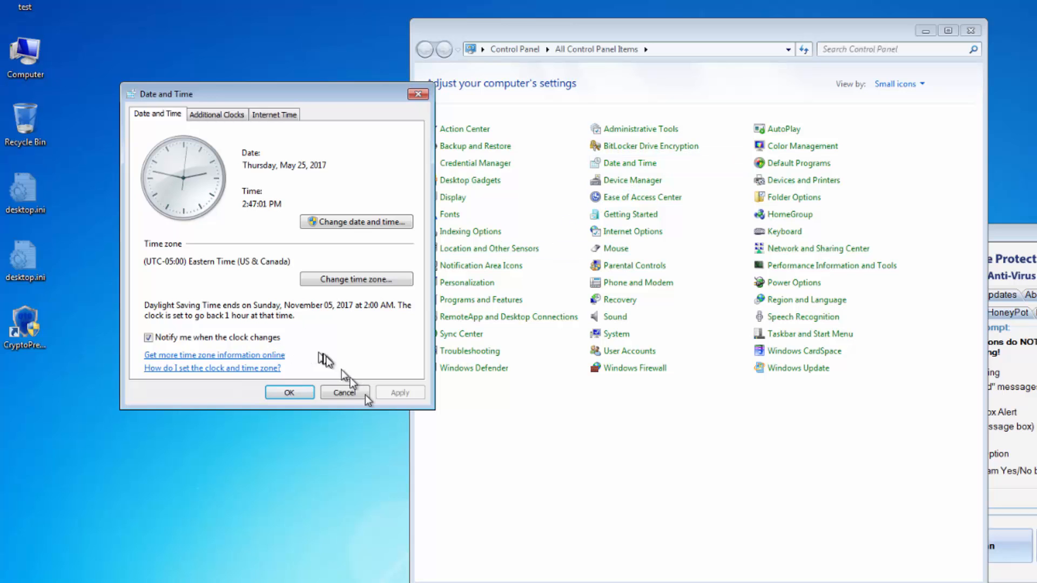
{"action": "left_click", "coordinate": [344, 391]}
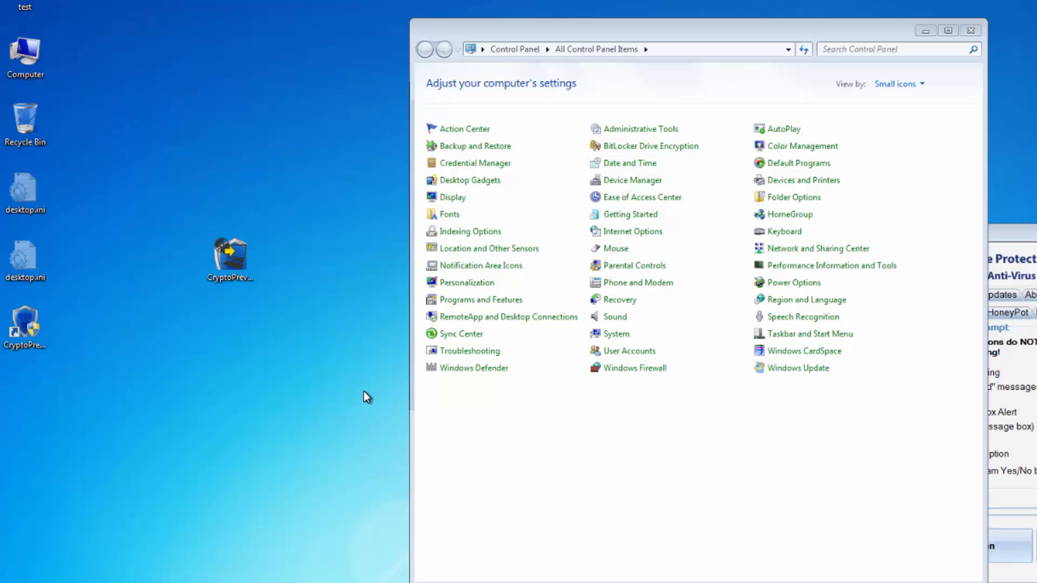
{"action": "mouse_move", "coordinate": [971, 30]}
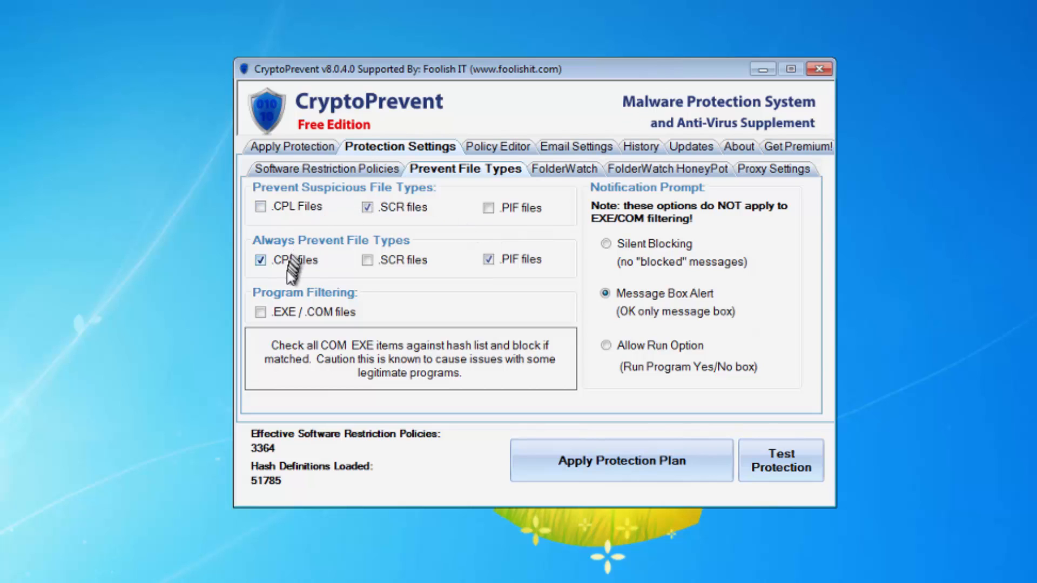
{"action": "left_click", "coordinate": [260, 206]}
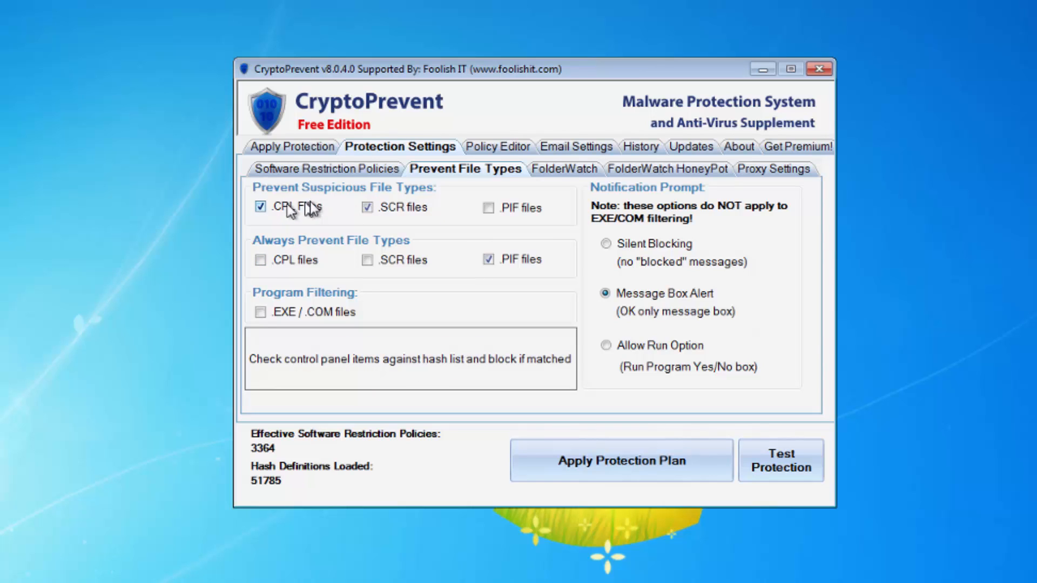
{"action": "mouse_move", "coordinate": [312, 218]}
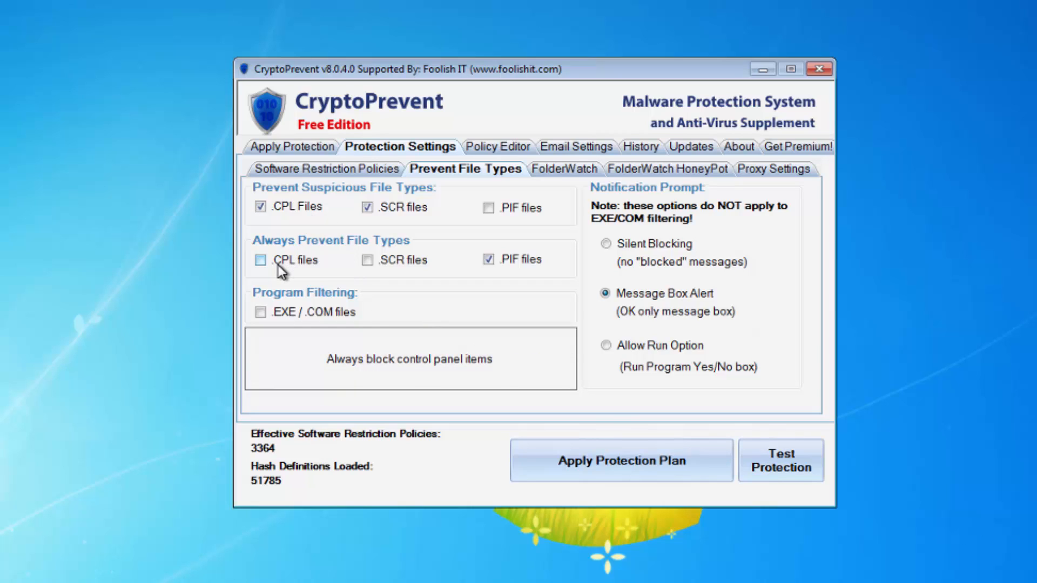
{"action": "left_click", "coordinate": [260, 259]}
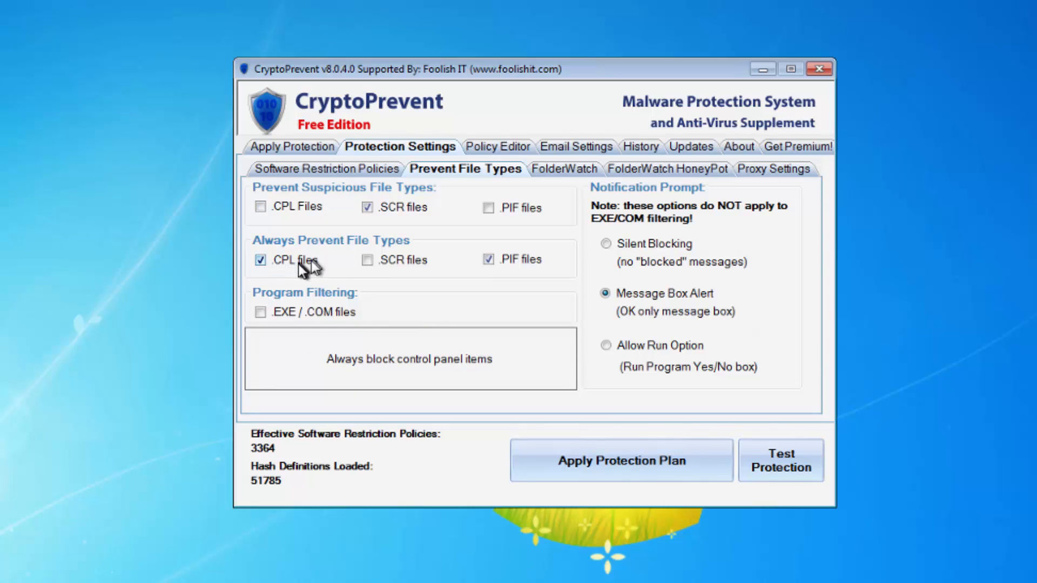
{"action": "mouse_move", "coordinate": [305, 268]}
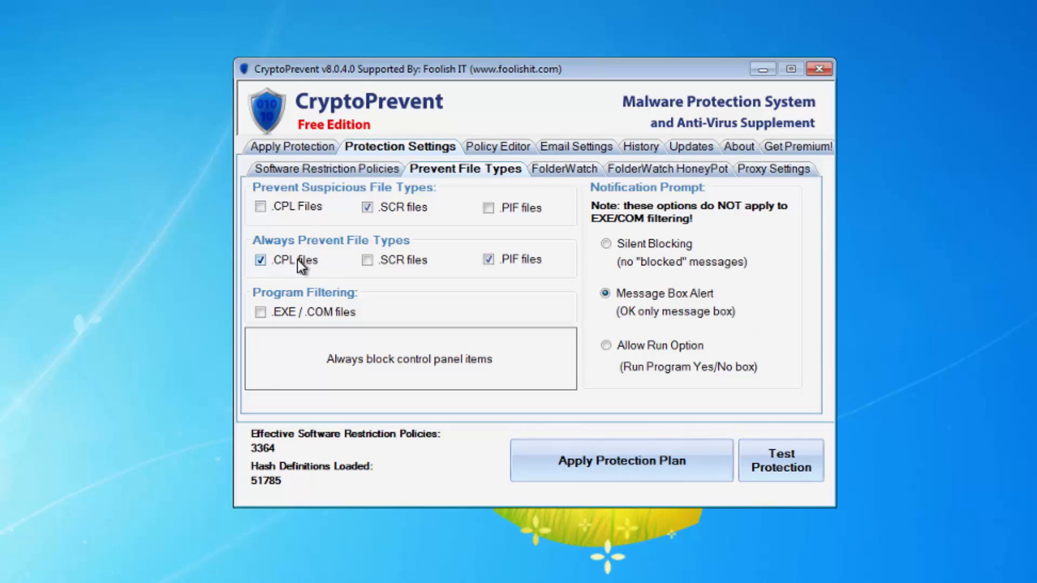
{"action": "mouse_move", "coordinate": [976, 511]}
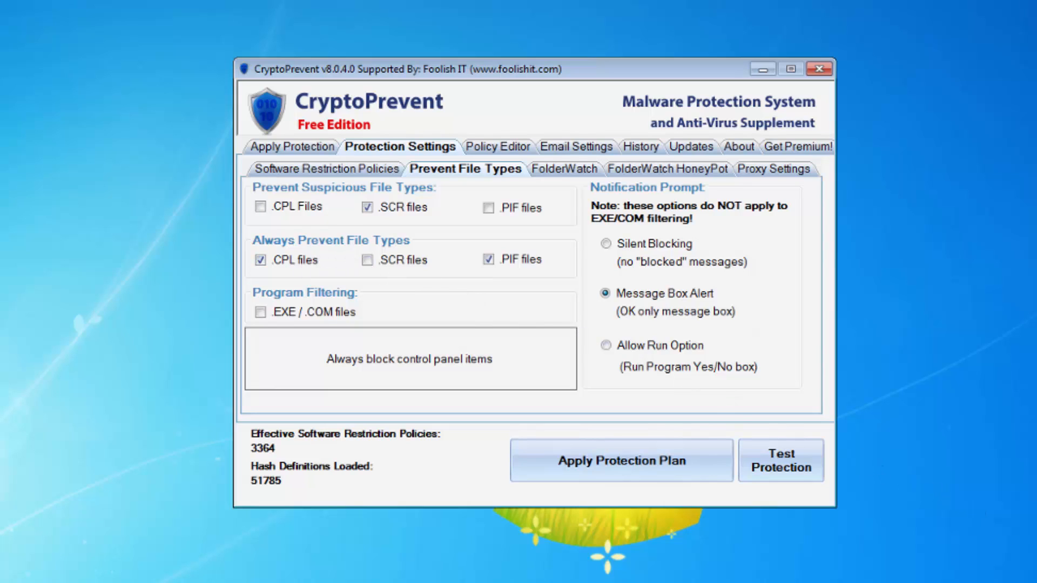
{"action": "mouse_move", "coordinate": [800, 500]}
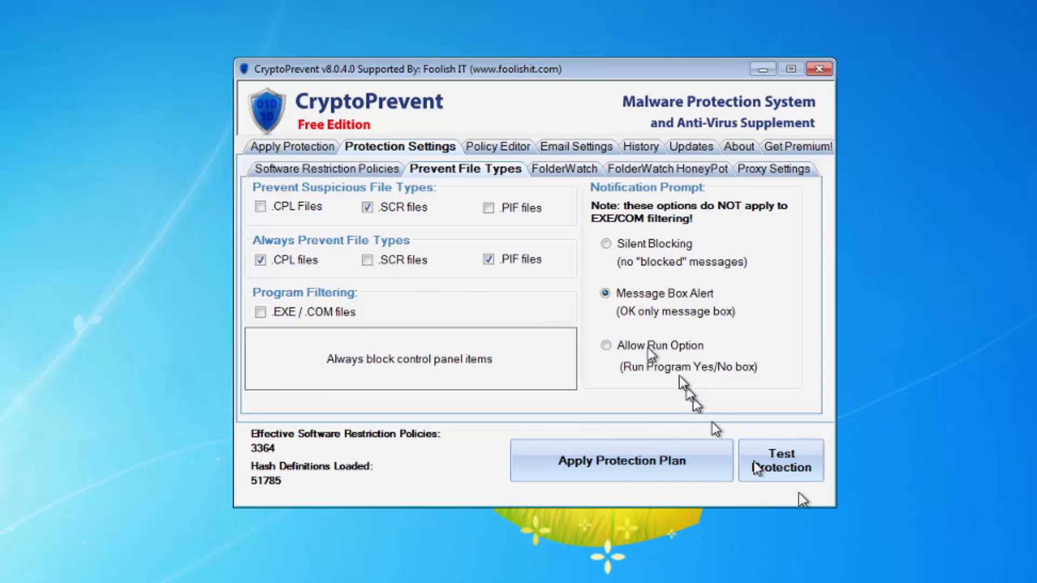
{"action": "mouse_move", "coordinate": [547, 315]}
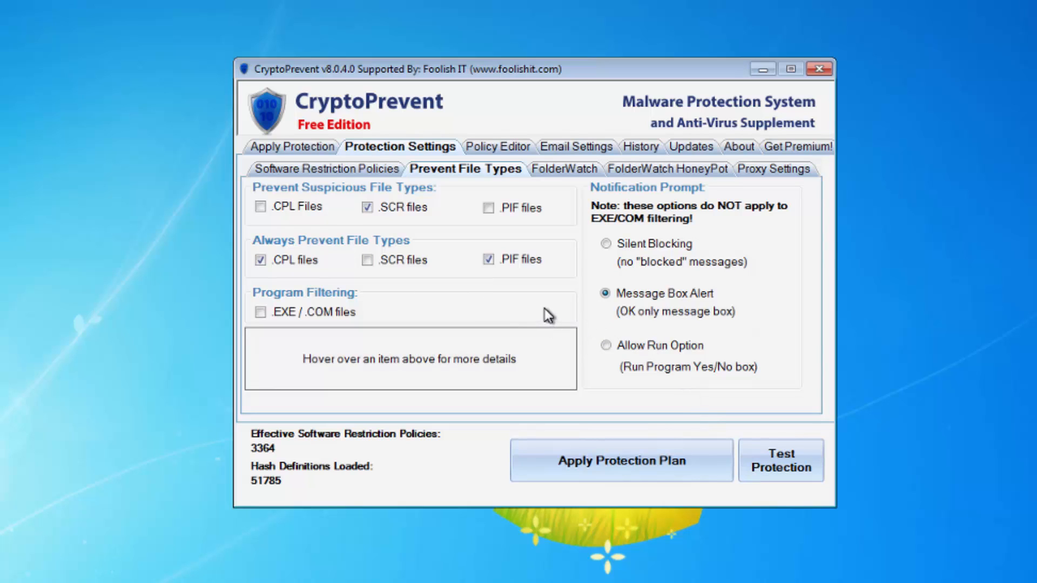